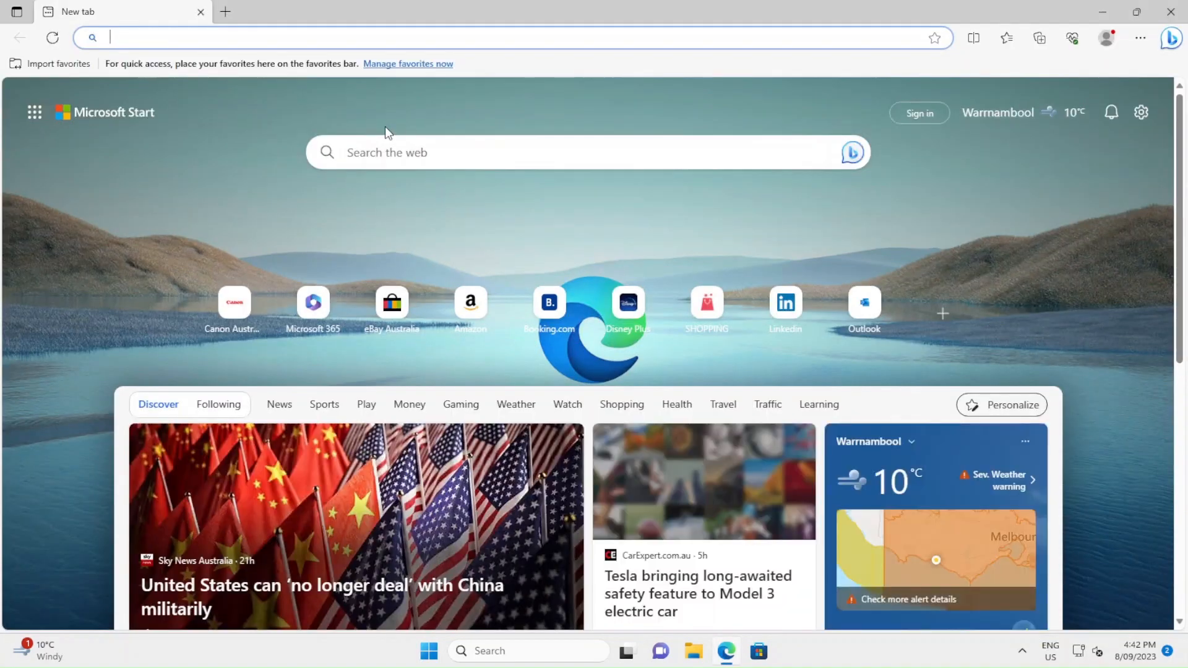
- Enter canon.com.au in Edge's address bar to load Canon Australia
{"action": "type", "text": "canon.com.au"}
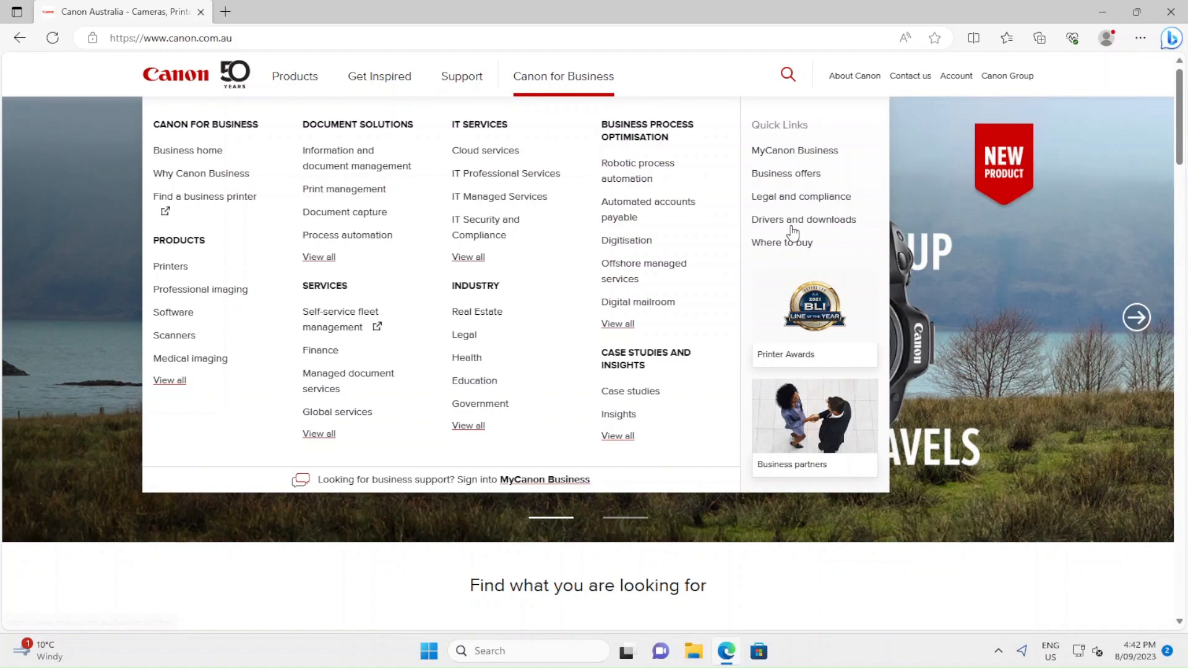
- Choose Drivers and downloads support and search for the 5860 product
{"action": "left_click", "coordinate": [803, 219]}
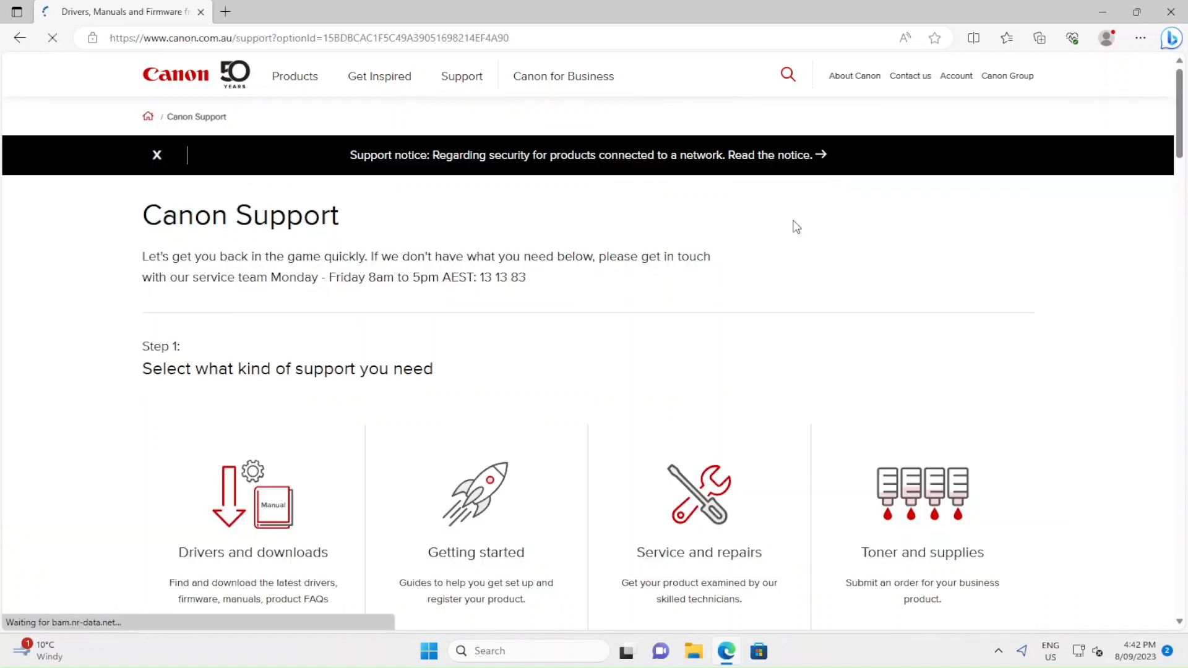
{"action": "left_click", "coordinate": [252, 507]}
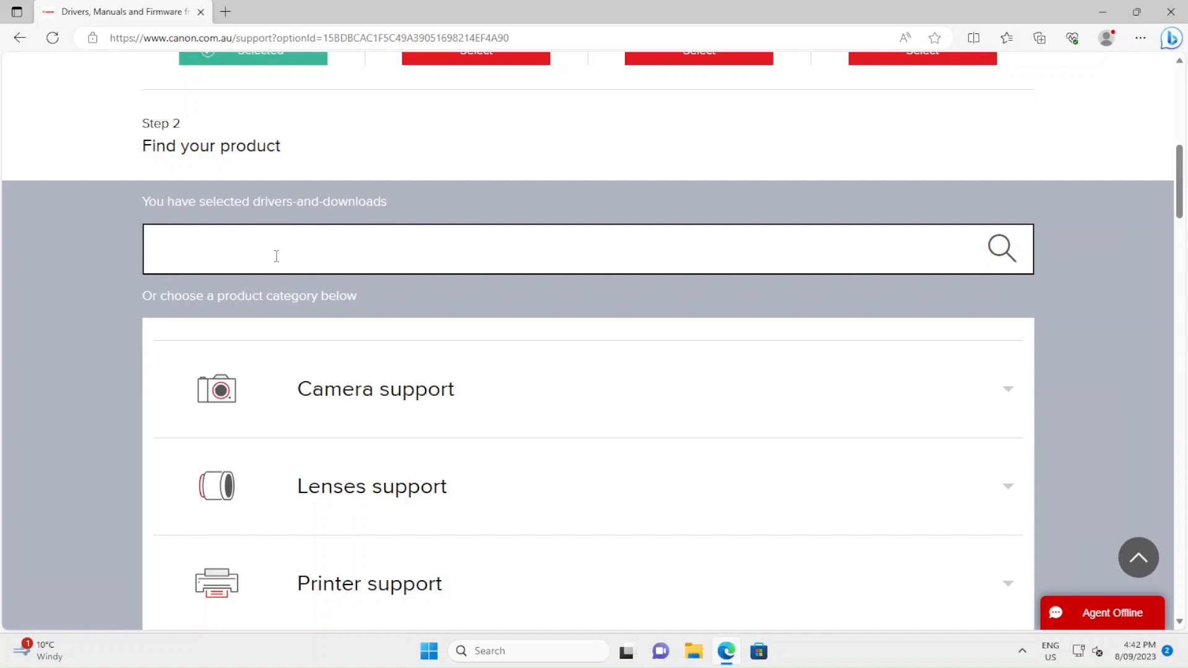
{"action": "type", "text": "5860"}
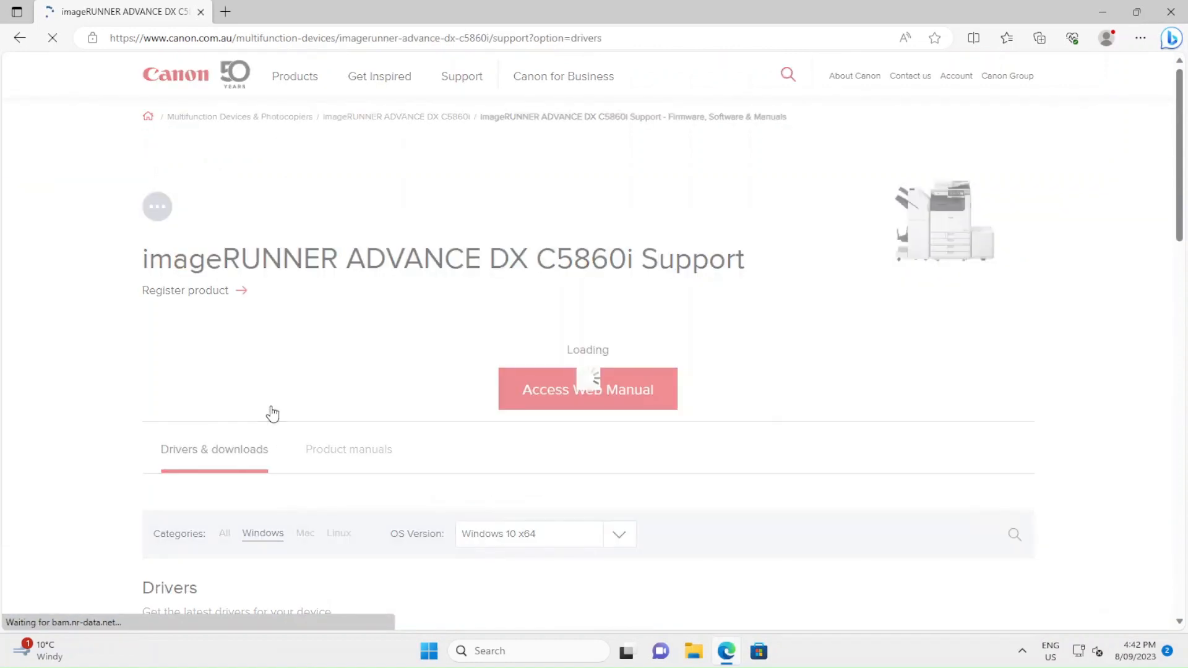
- Open the [Windows 64bit] Generic Plus UFR II Printer Driver V2.90 link from the drivers list
{"action": "scroll", "scroll_direction": "down", "scroll_amount": 3}
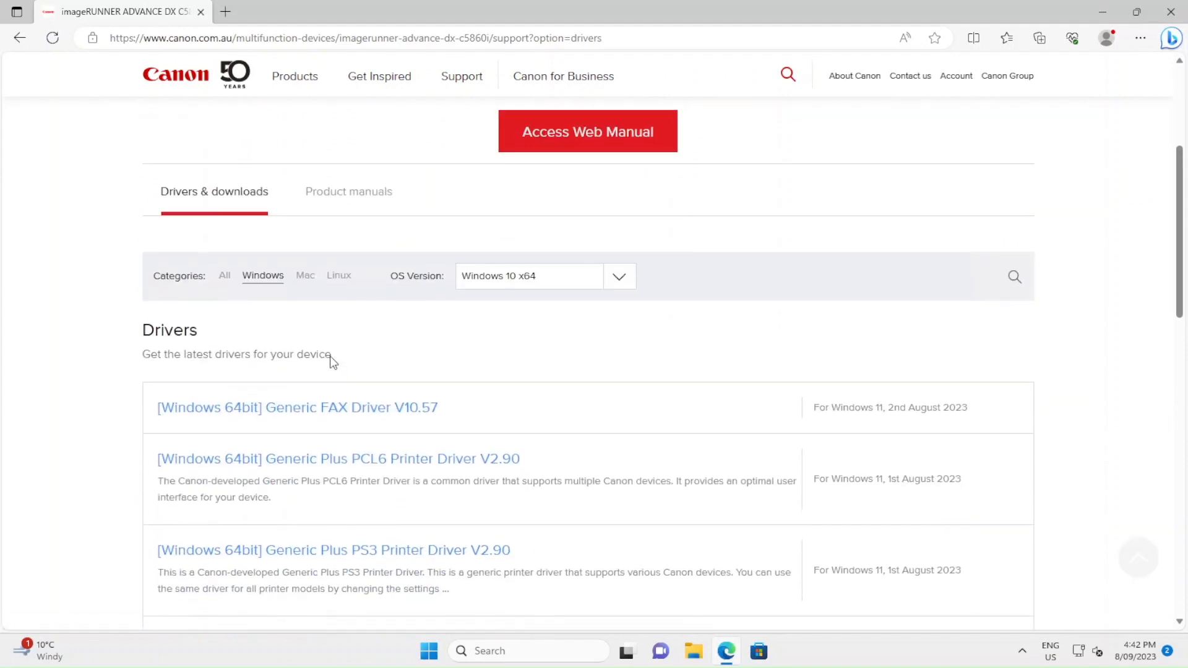
{"action": "scroll", "scroll_direction": "down", "scroll_amount": 3}
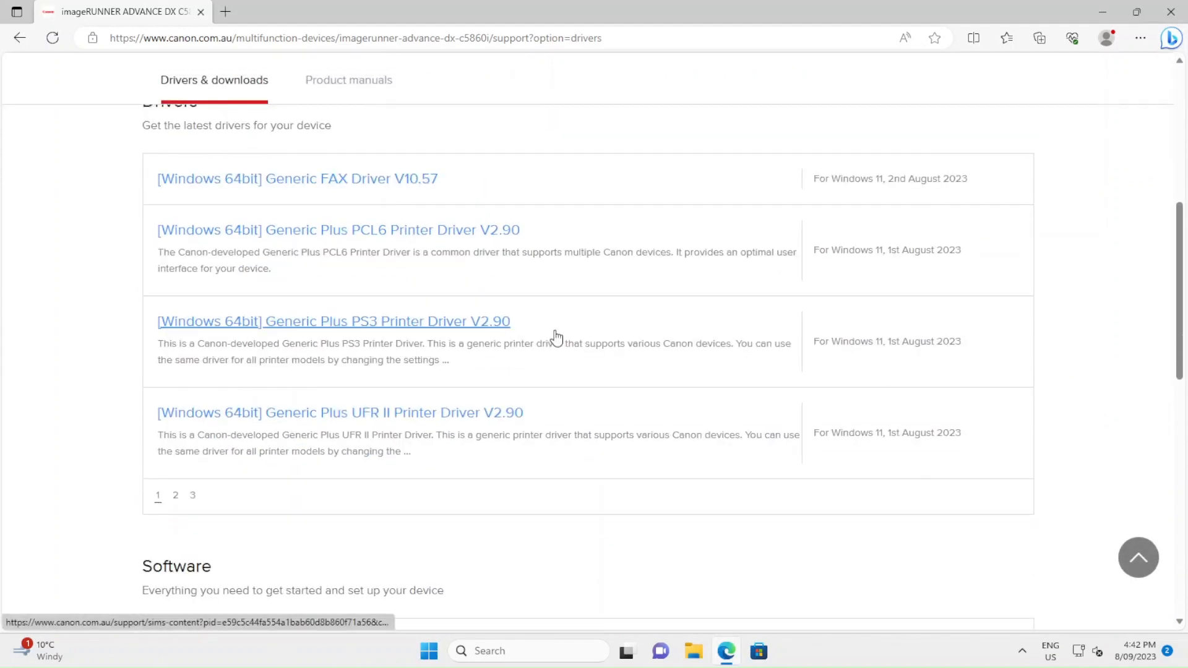
{"action": "mouse_move", "coordinate": [346, 419]}
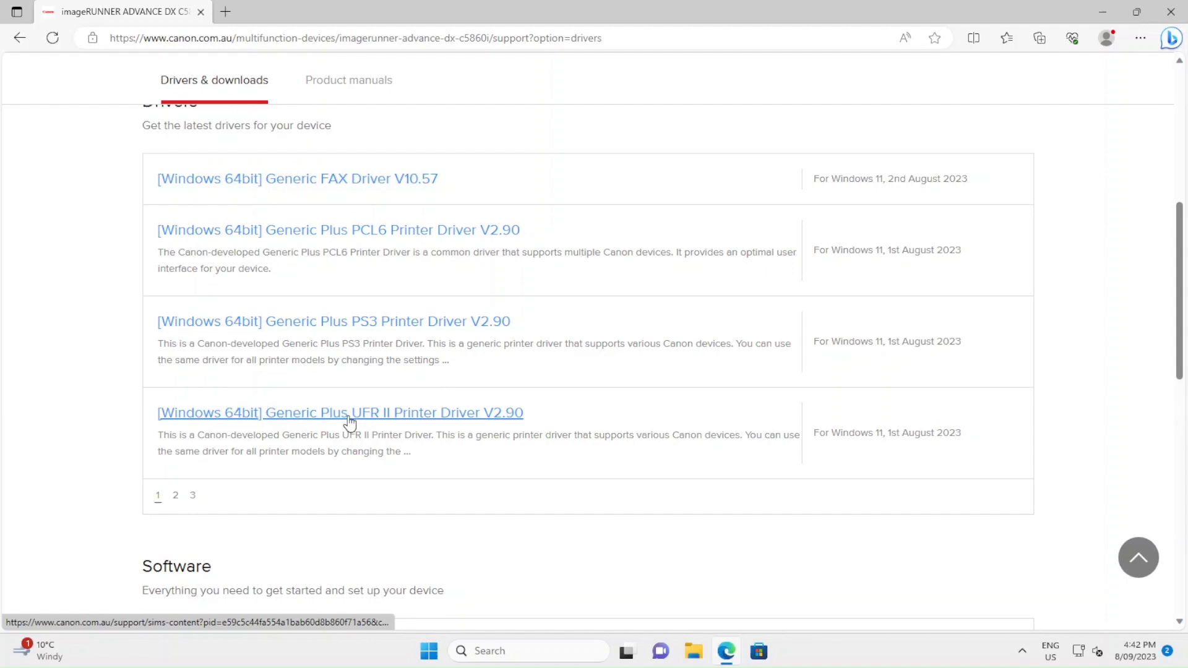
{"action": "mouse_move", "coordinate": [388, 422]}
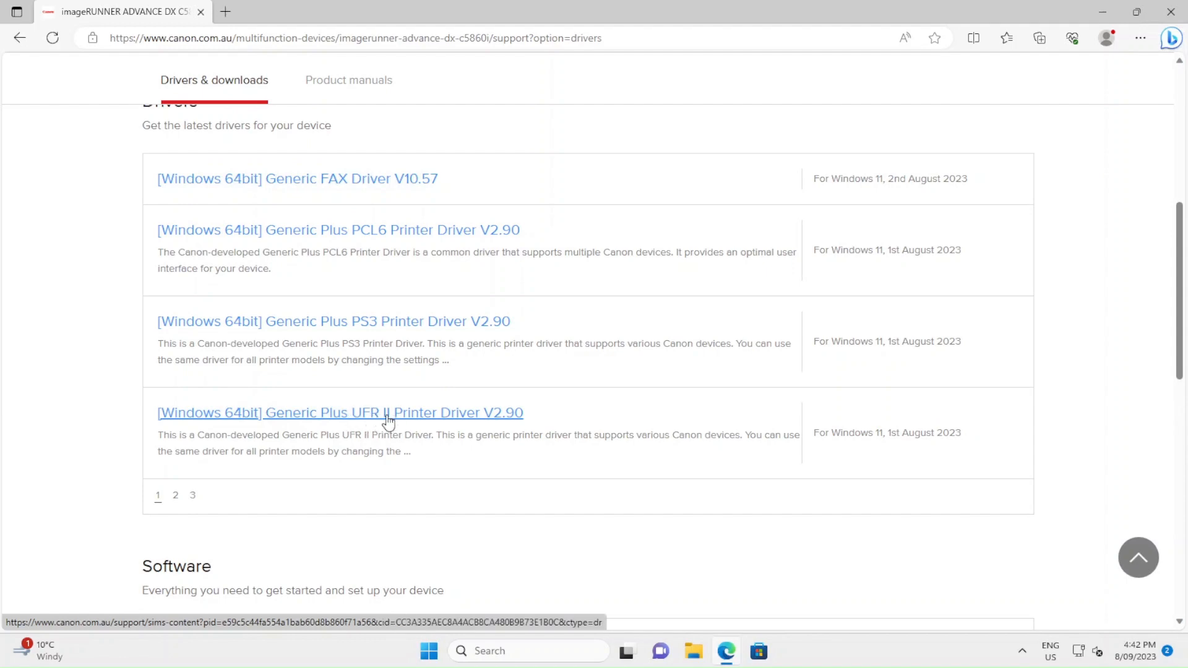
{"action": "left_click", "coordinate": [340, 412]}
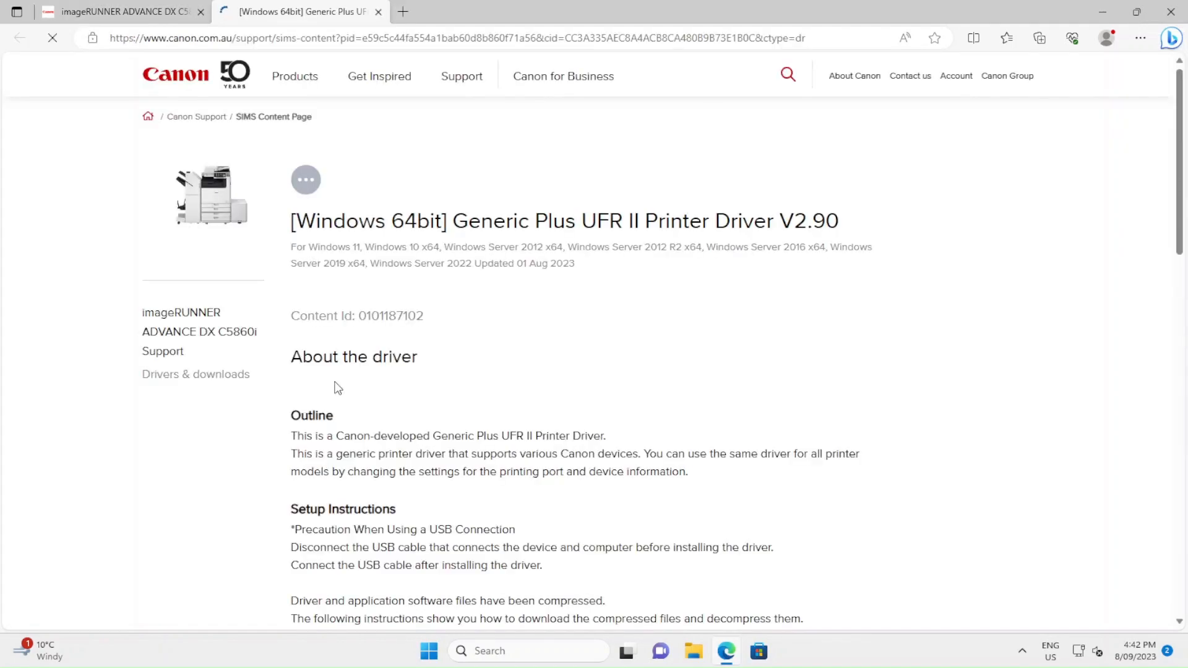
- Agree to the disclaimer and download GPlus_UFRII_Driver_V290_W64_00.exe
{"action": "scroll", "scroll_direction": "down", "scroll_amount": 3}
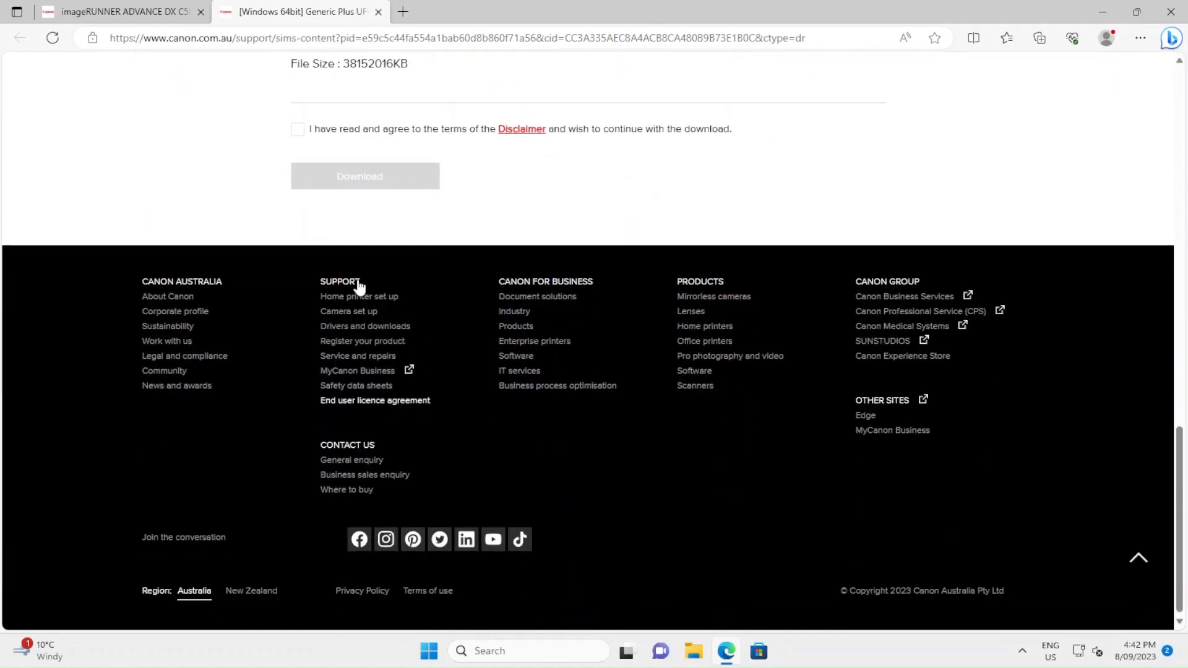
{"action": "left_click", "coordinate": [297, 128]}
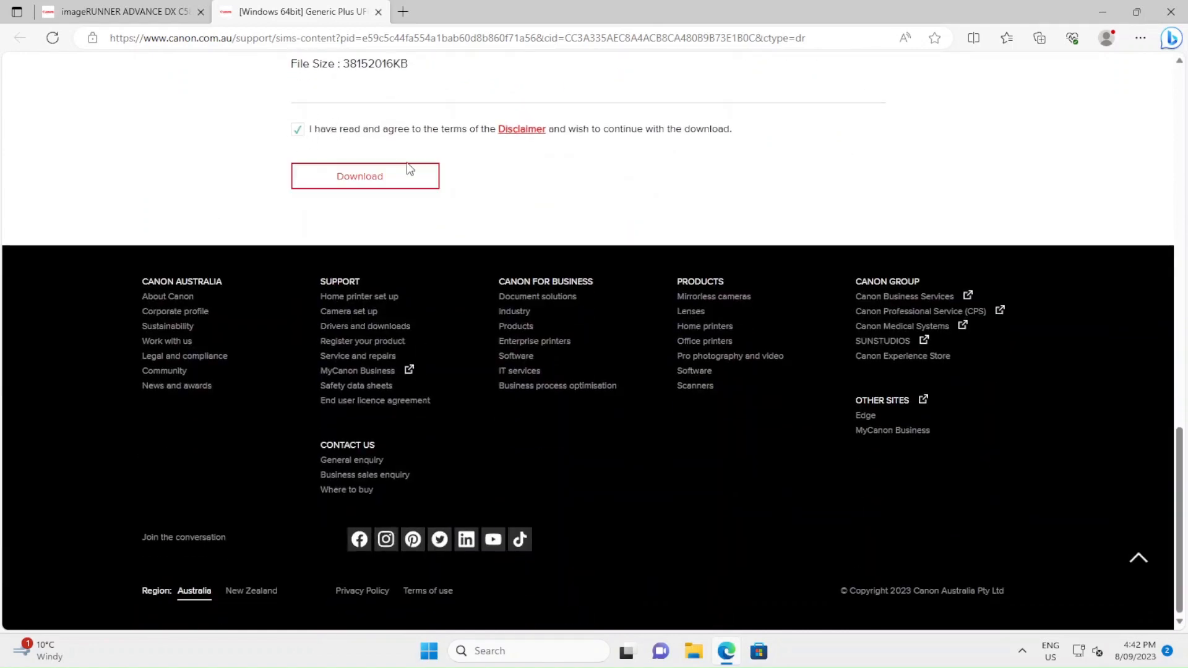
{"action": "left_click", "coordinate": [364, 176]}
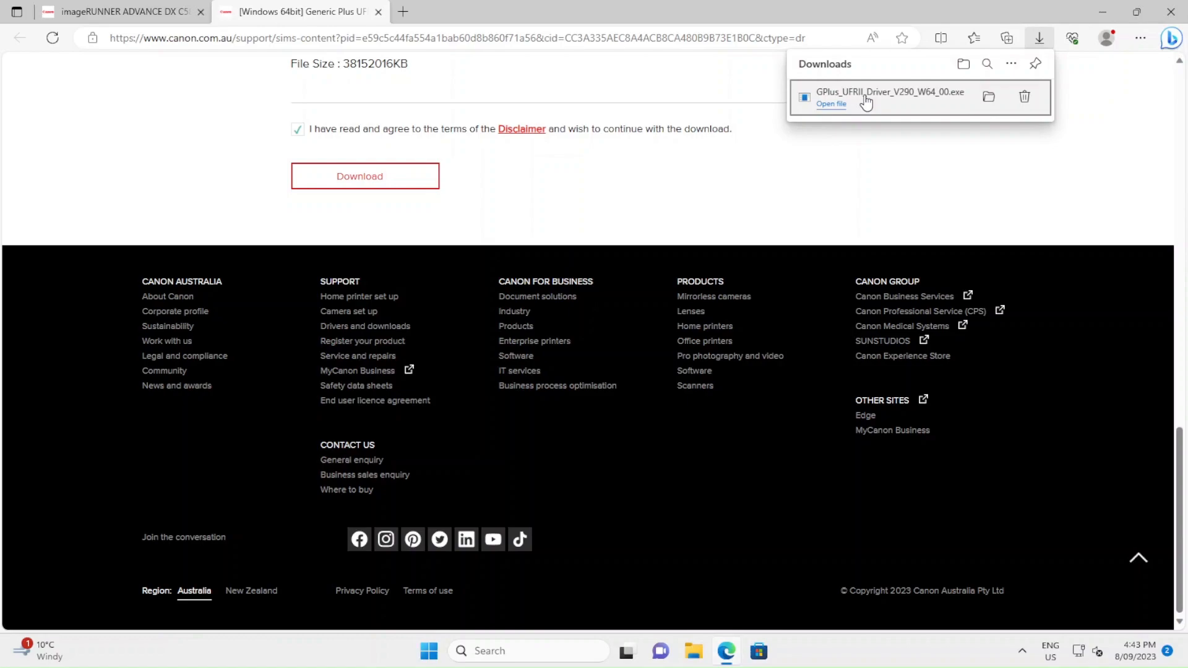
- Run the downloaded driver, allow the Canon Driver Module prompt, then bring up File Explorer
{"action": "left_click", "coordinate": [830, 104]}
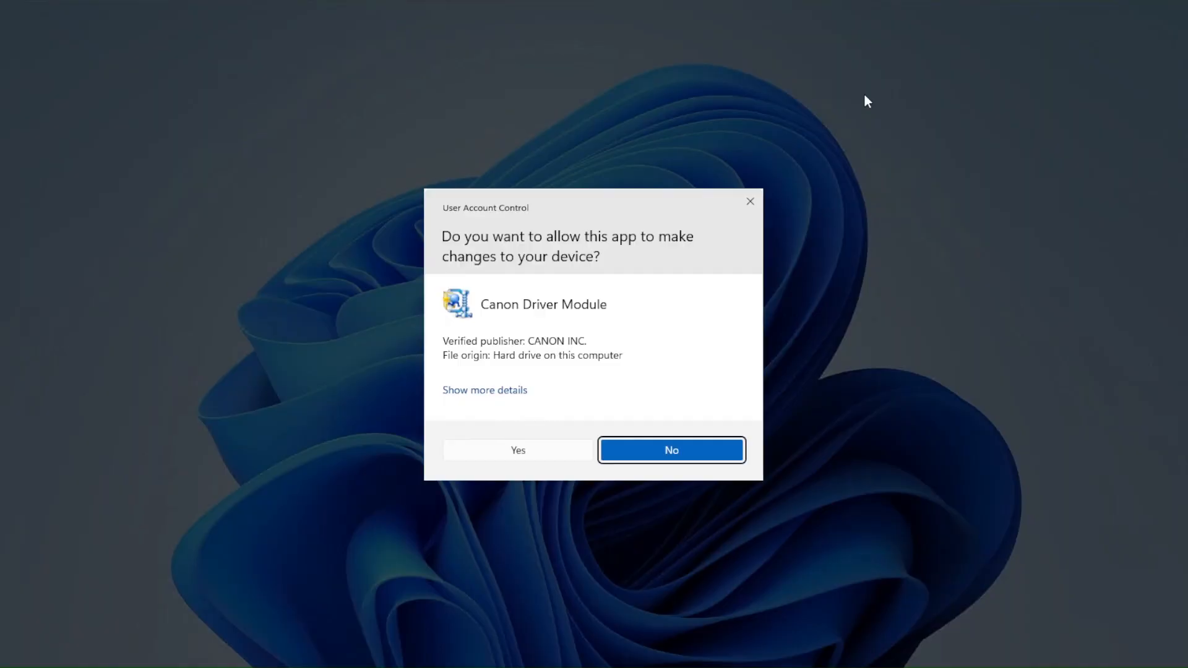
{"action": "left_click", "coordinate": [669, 449]}
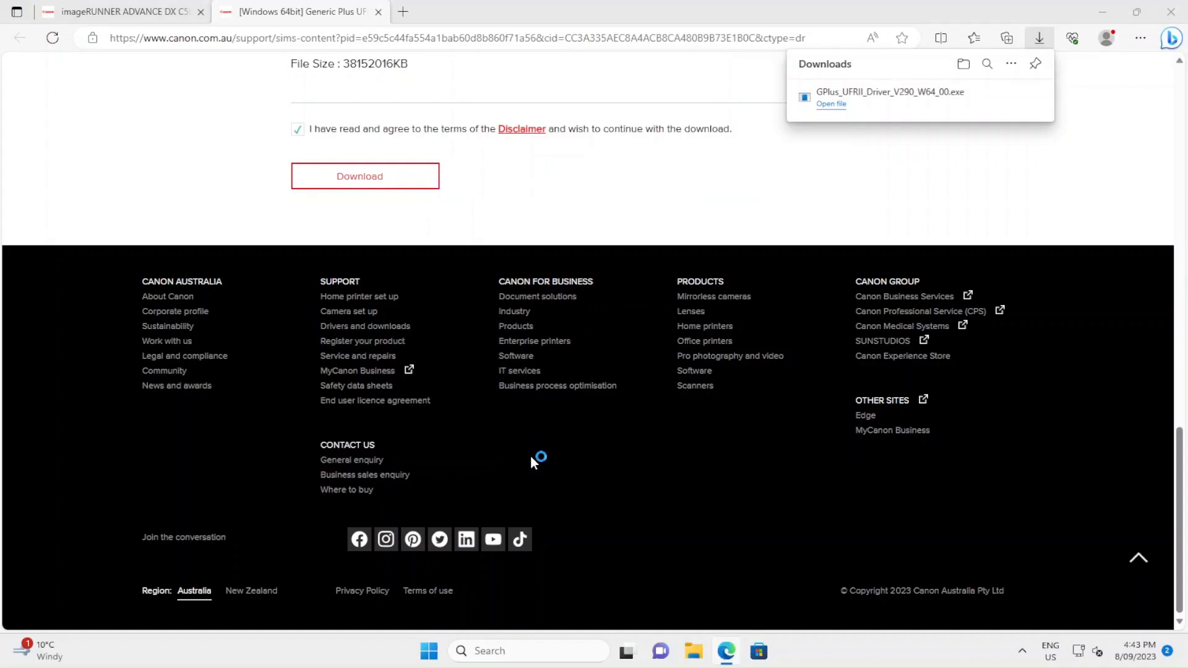
{"action": "left_click", "coordinate": [830, 104]}
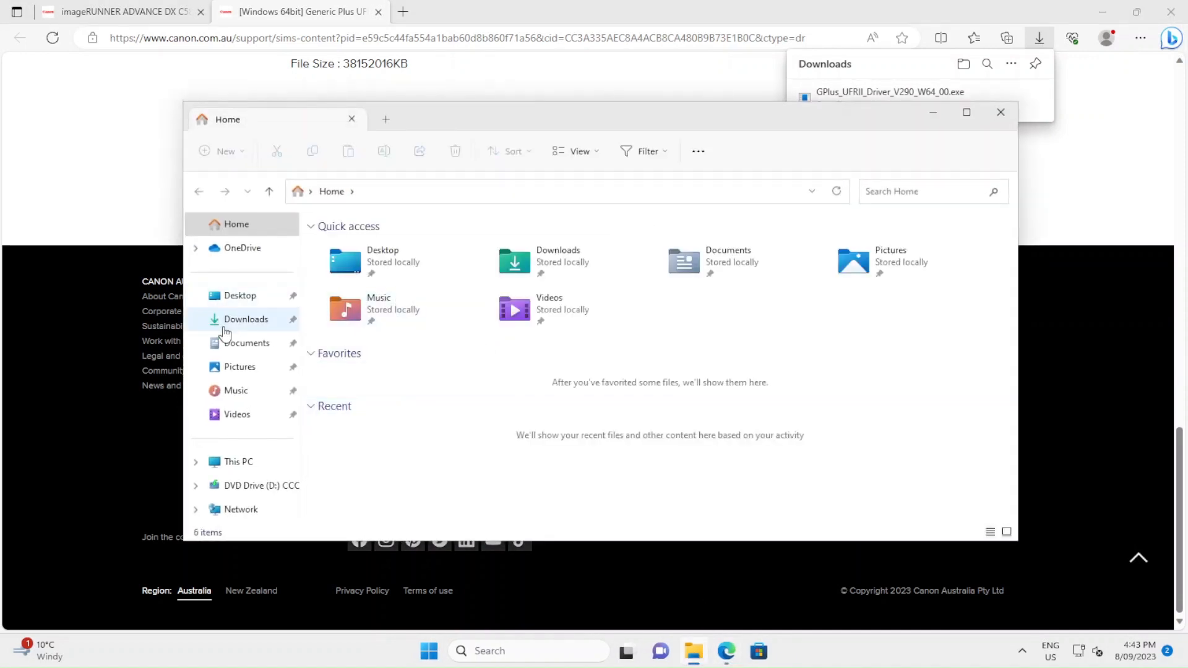
- Open Downloads > GPlus_UFRII_Driver_V290_W64_00 and launch Setup
{"action": "left_click", "coordinate": [246, 319]}
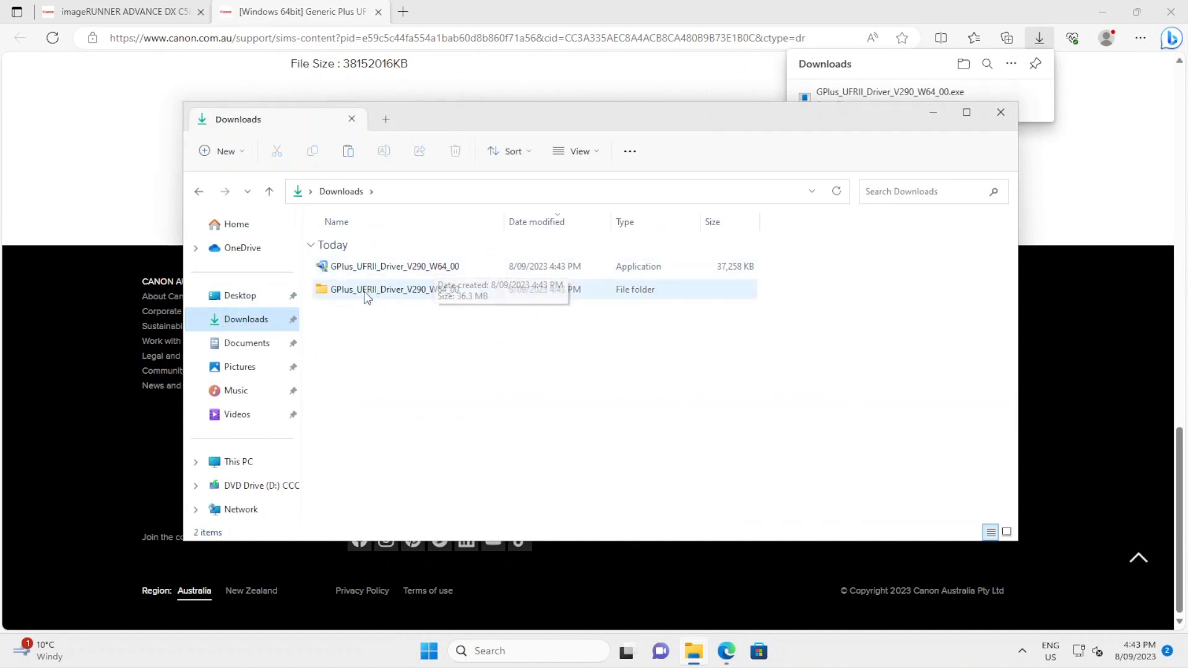
{"action": "double_click", "coordinate": [380, 289]}
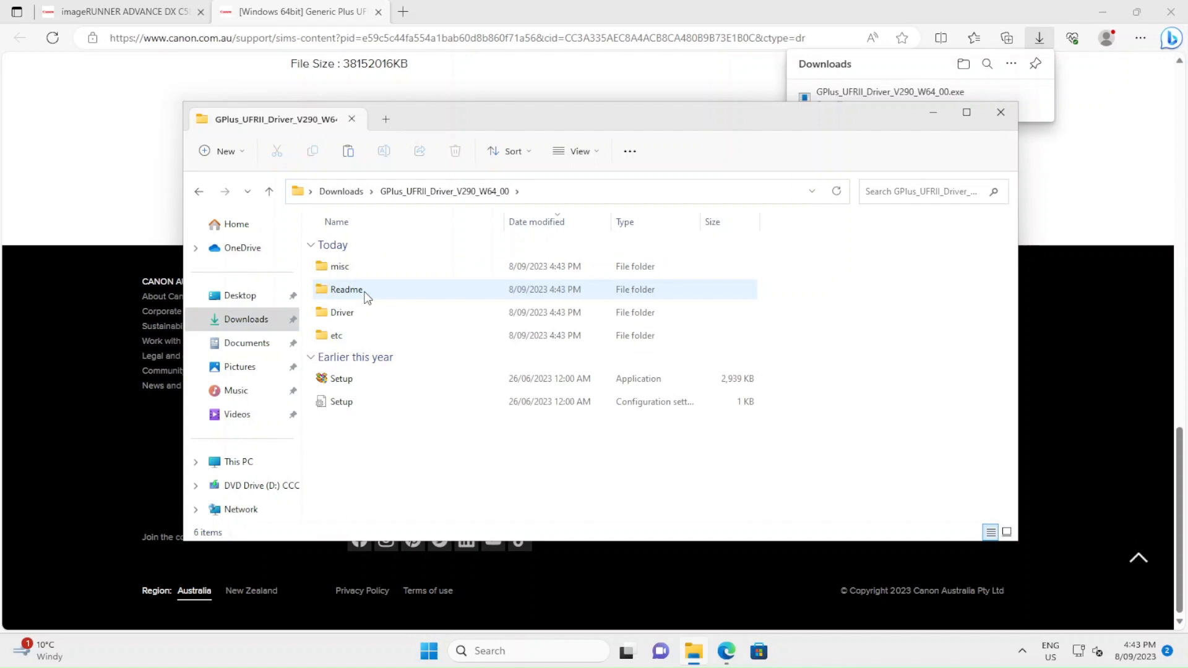
{"action": "left_click", "coordinate": [340, 378]}
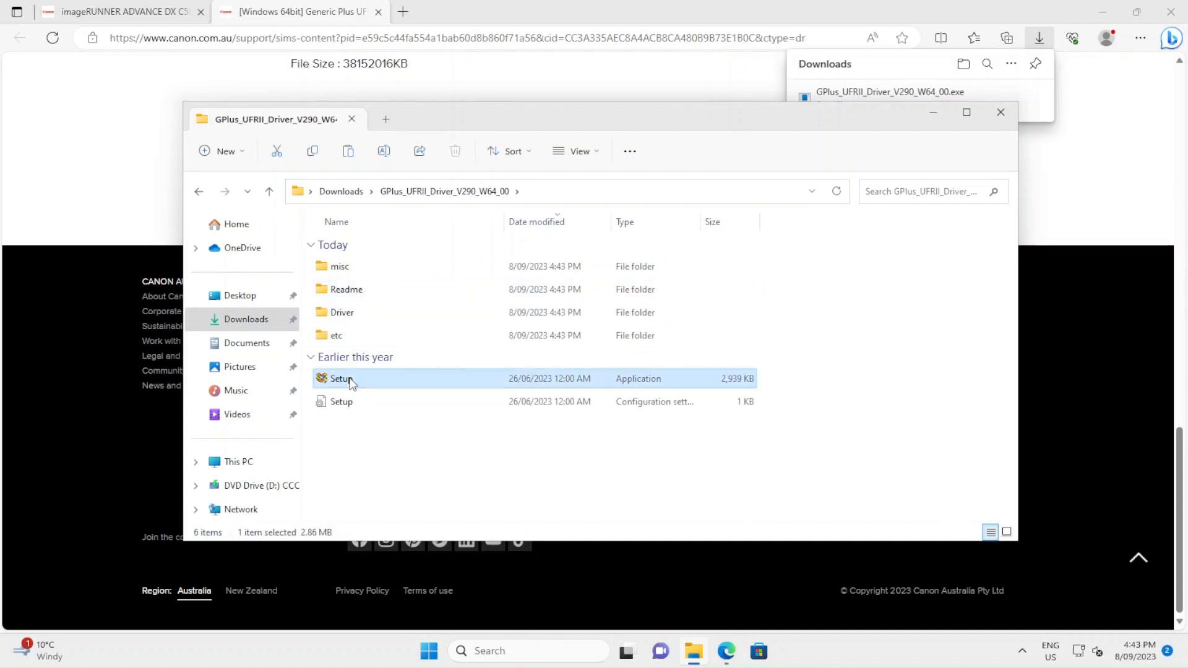
{"action": "double_click", "coordinate": [340, 378]}
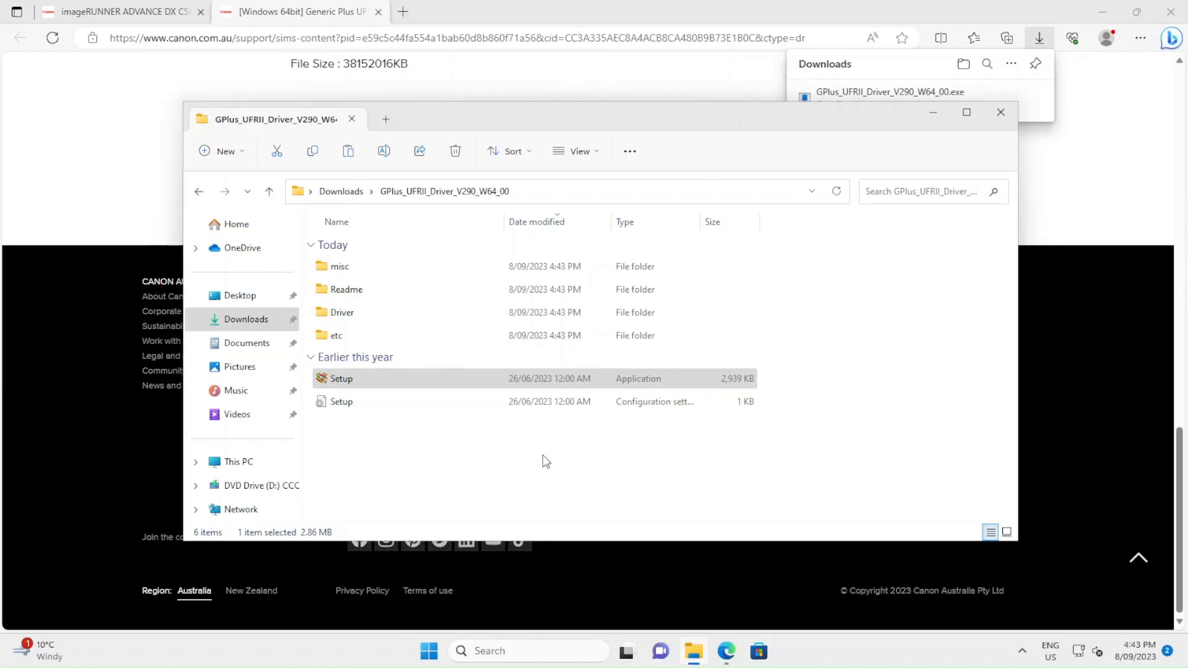
{"action": "double_click", "coordinate": [340, 378]}
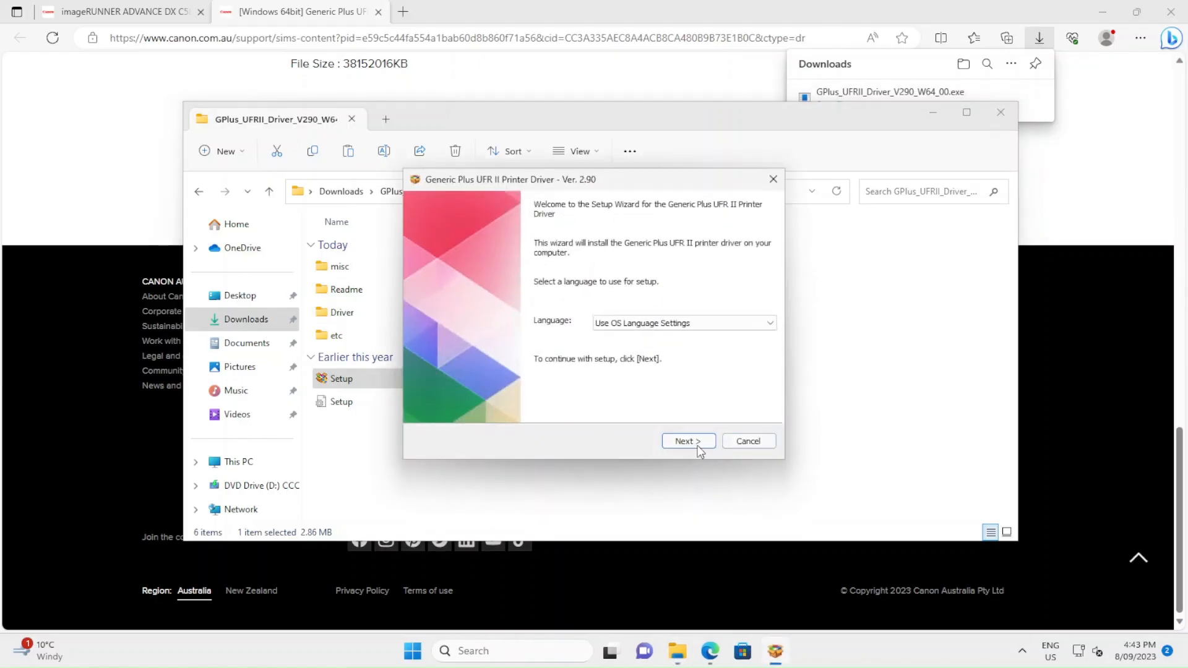
- Pass the welcome page and accept the Canon licence agreement
{"action": "left_click", "coordinate": [686, 441]}
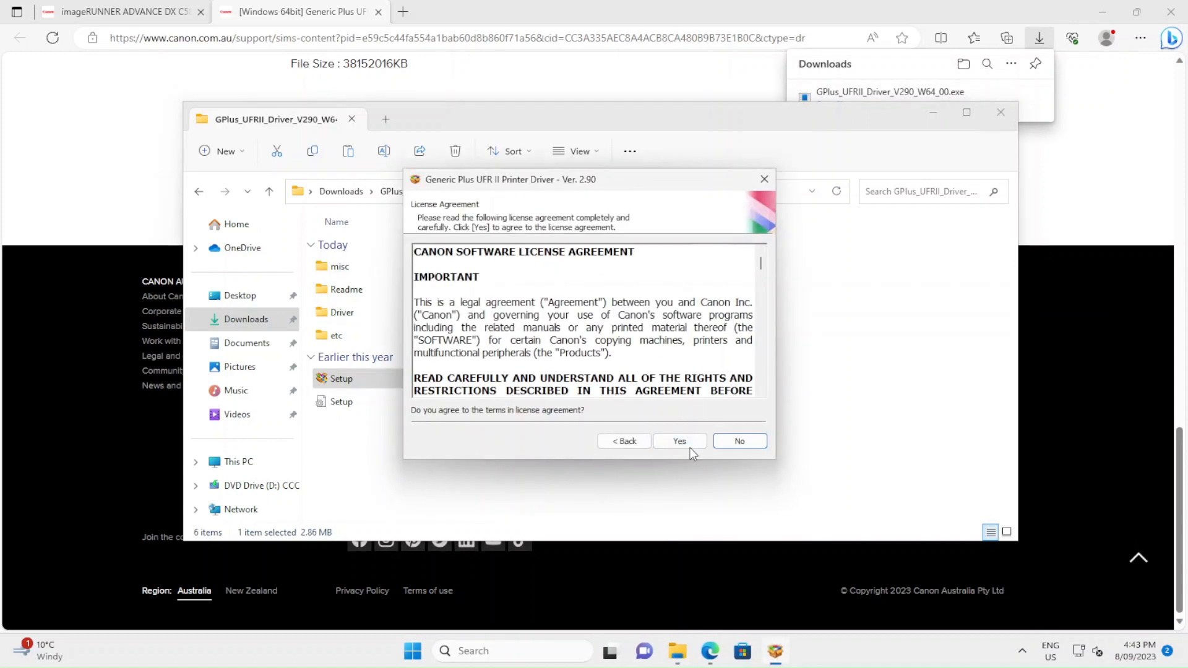
{"action": "left_click", "coordinate": [679, 441]}
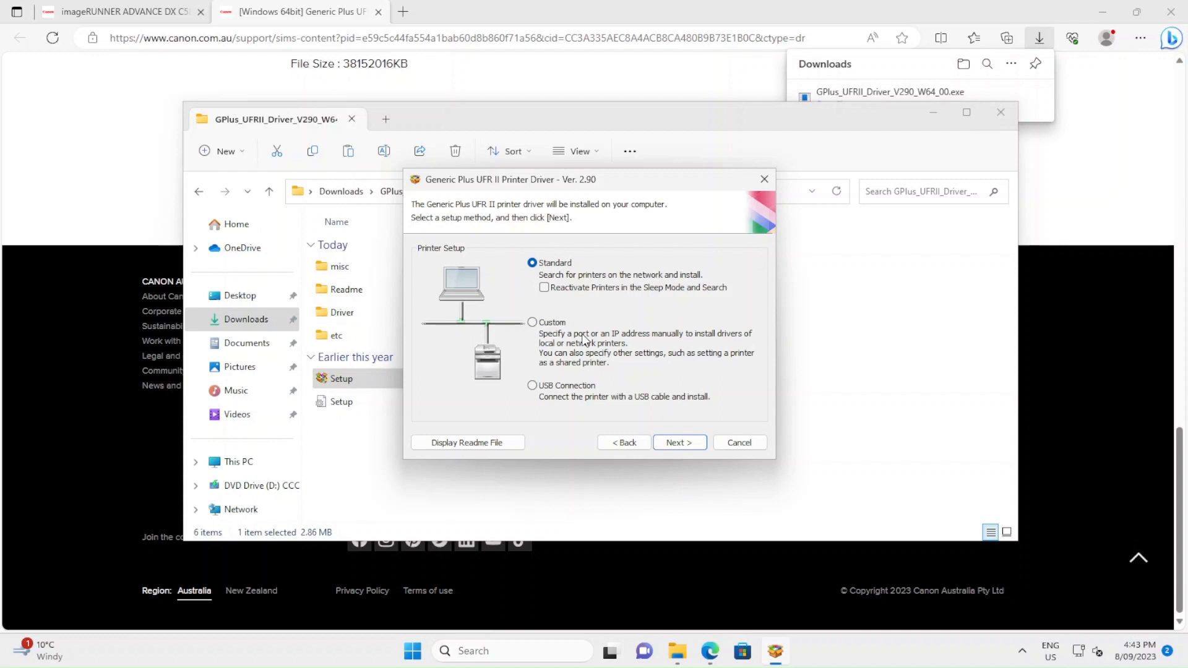
{"action": "mouse_move", "coordinate": [602, 315]}
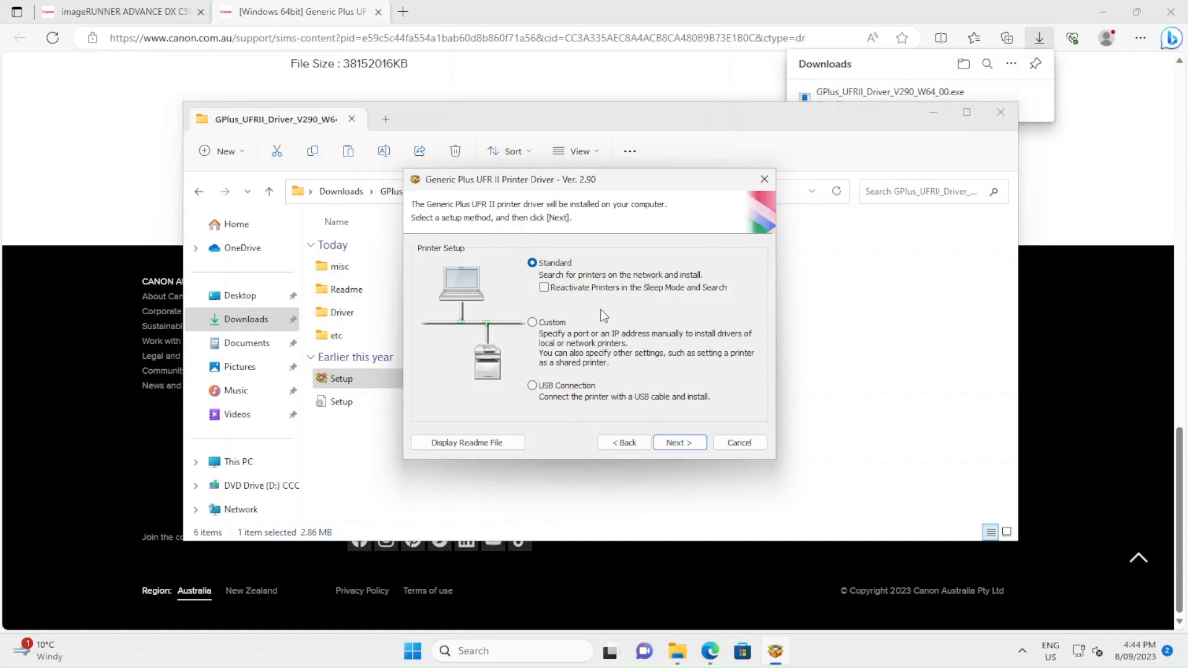
- Enable 'Reactivate Printers in the Sleep Mode and Search' with Standard setup and continue
{"action": "left_click", "coordinate": [543, 287]}
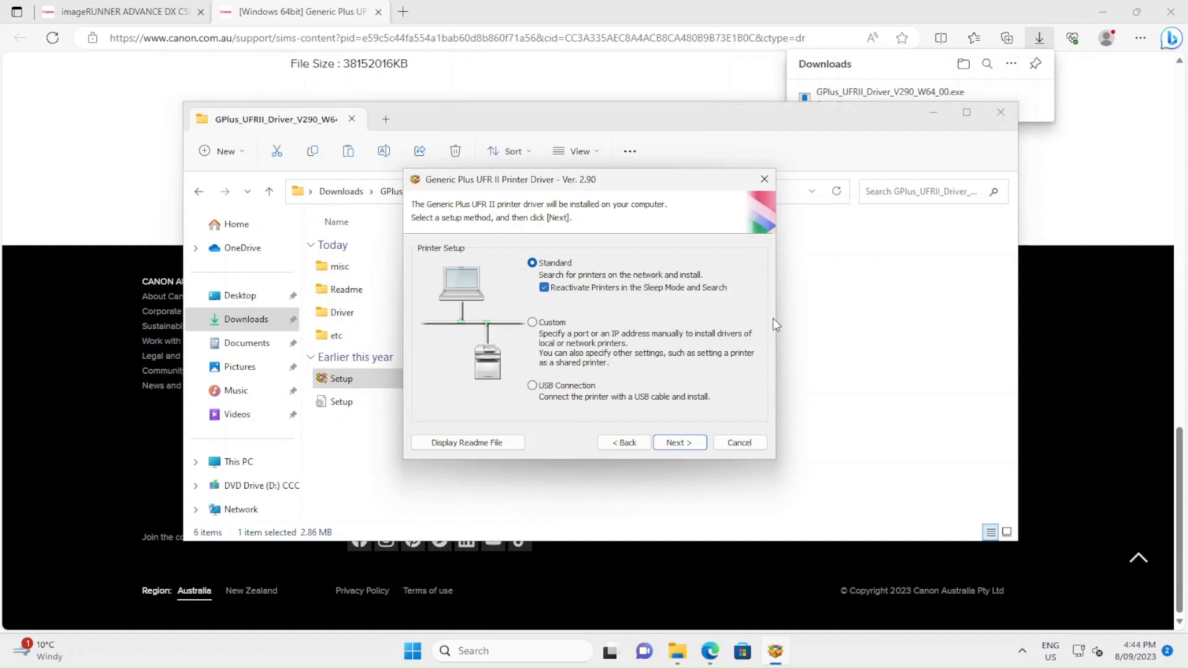
{"action": "mouse_move", "coordinate": [698, 371]}
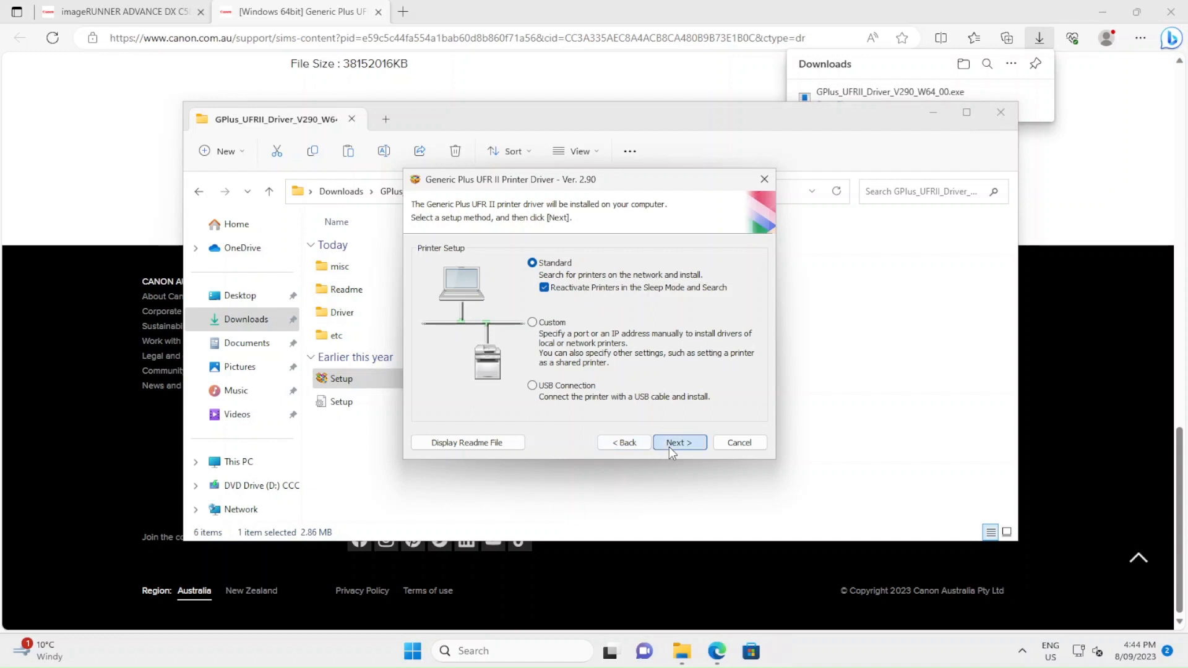
{"action": "left_click", "coordinate": [678, 442]}
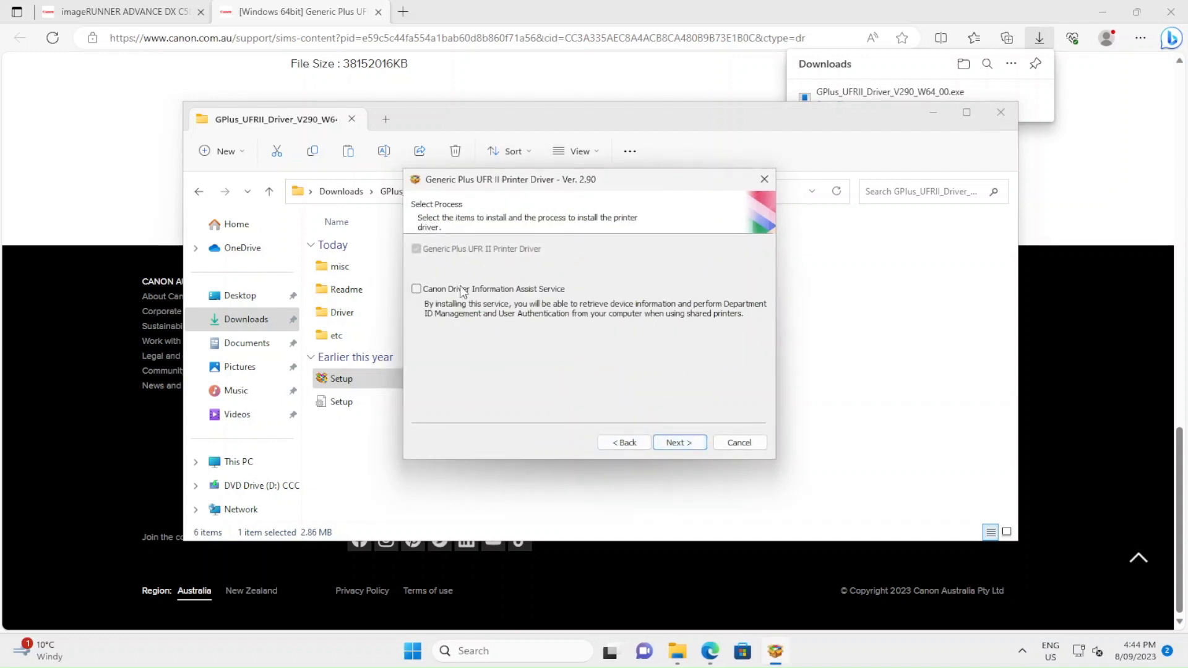
- Add Canon Driver Information Assist Service and accept the Windows Firewall change
{"action": "left_click", "coordinate": [415, 289]}
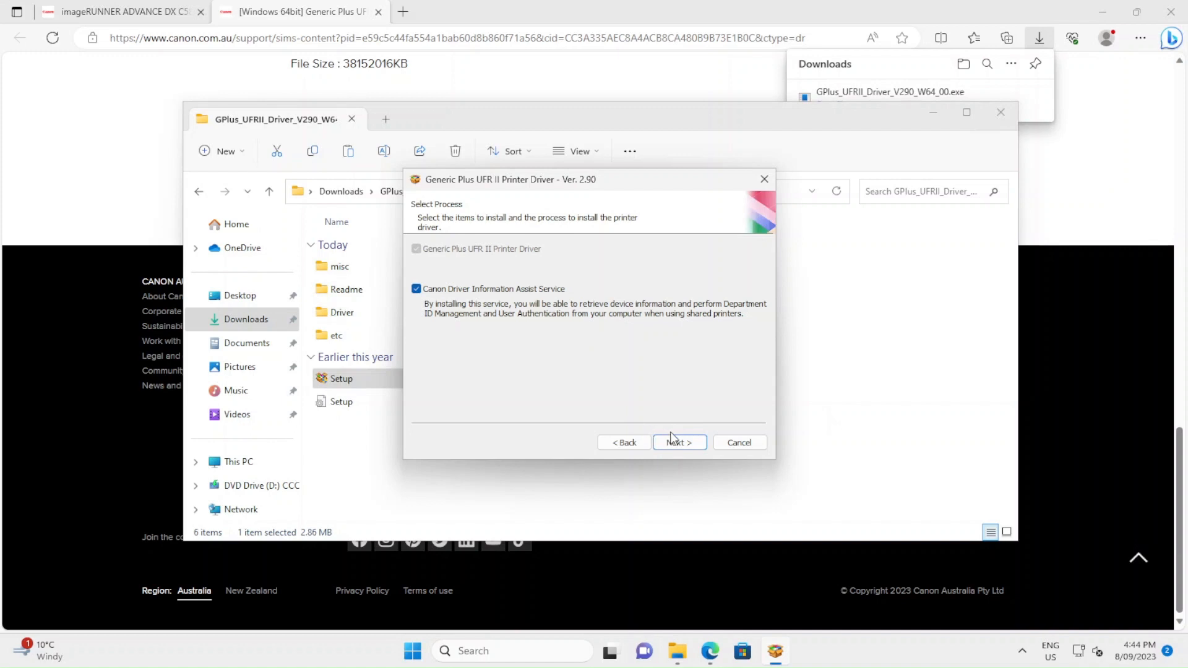
{"action": "left_click", "coordinate": [679, 443]}
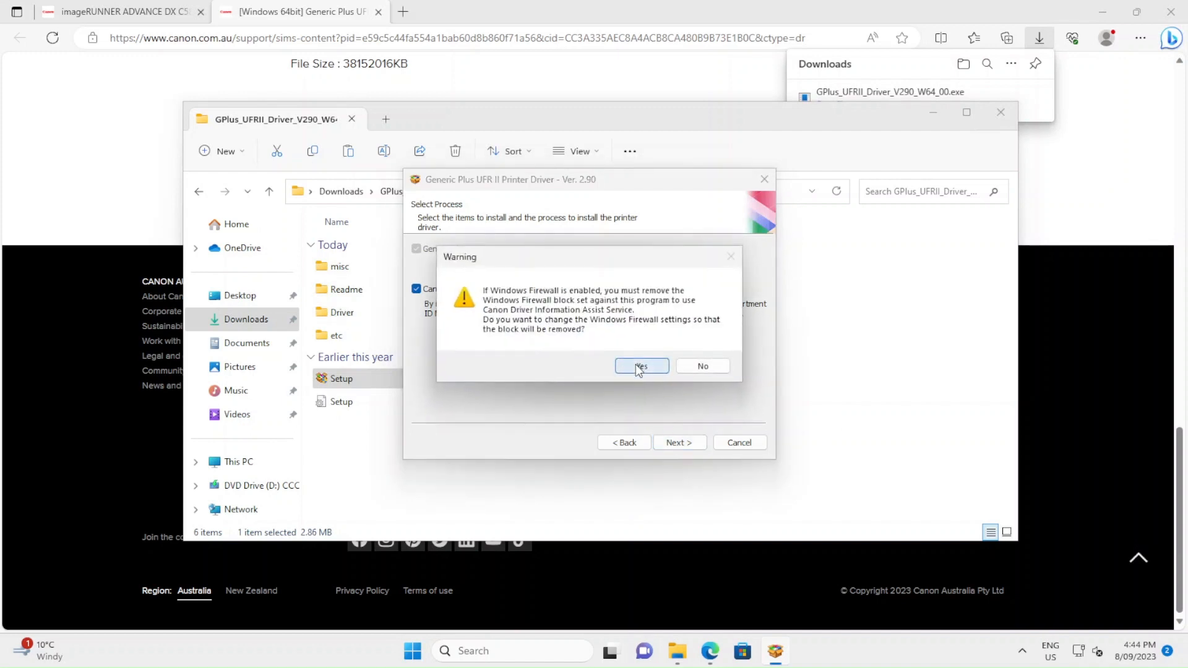
{"action": "left_click", "coordinate": [641, 366]}
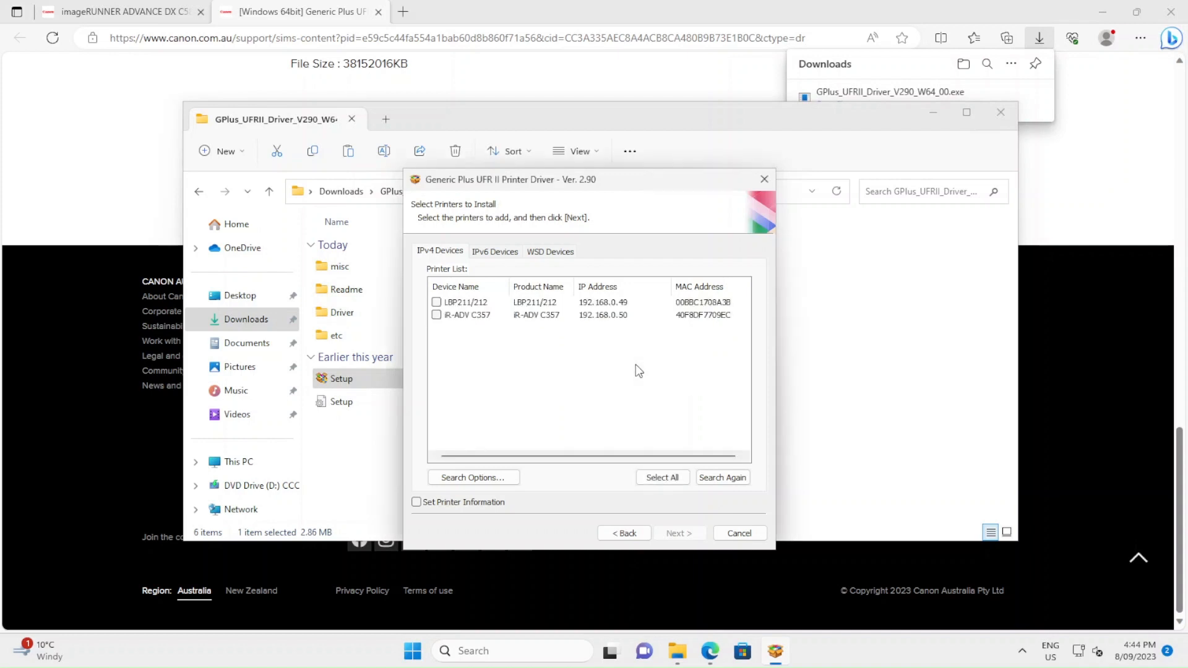
{"action": "mouse_move", "coordinate": [471, 321]}
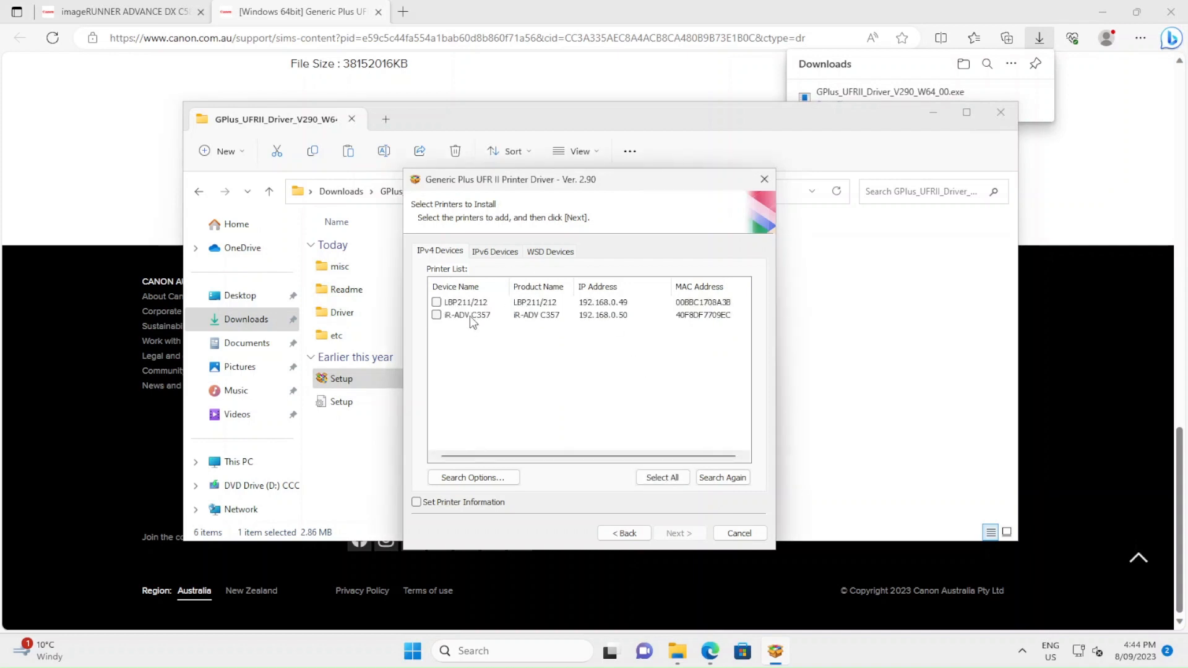
{"action": "mouse_move", "coordinate": [463, 329]}
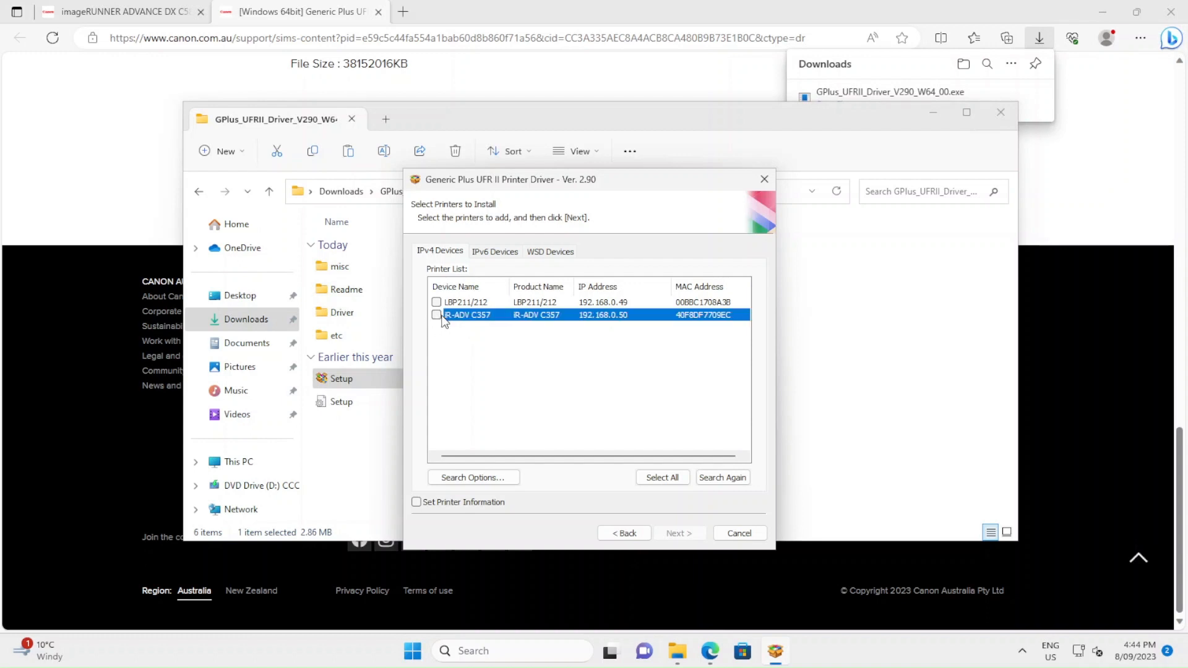
- Tick iR-ADV C357 in the IPv4 printer list and start the installation
{"action": "left_click", "coordinate": [436, 315]}
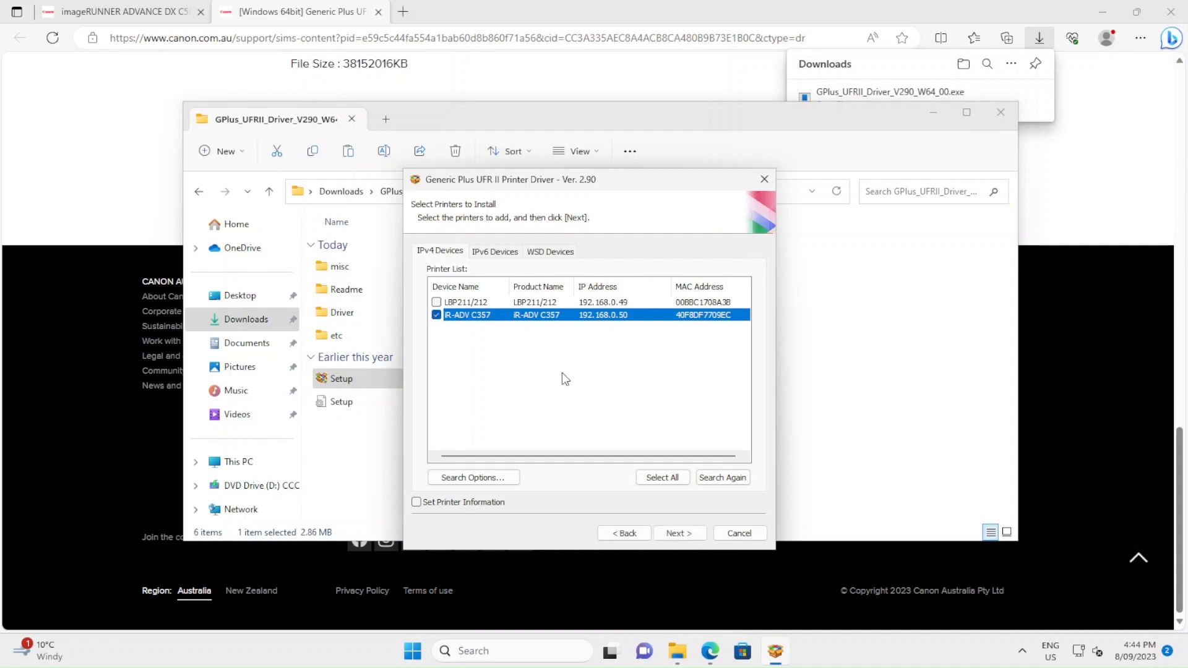
{"action": "mouse_move", "coordinate": [580, 402]}
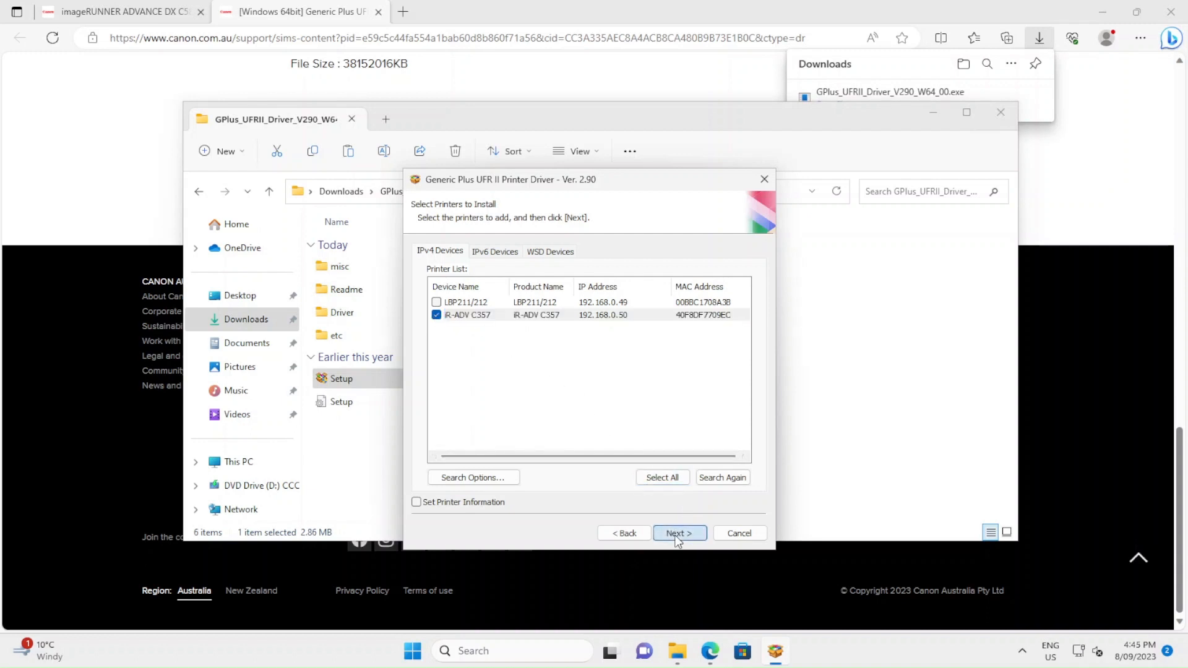
{"action": "left_click", "coordinate": [679, 532]}
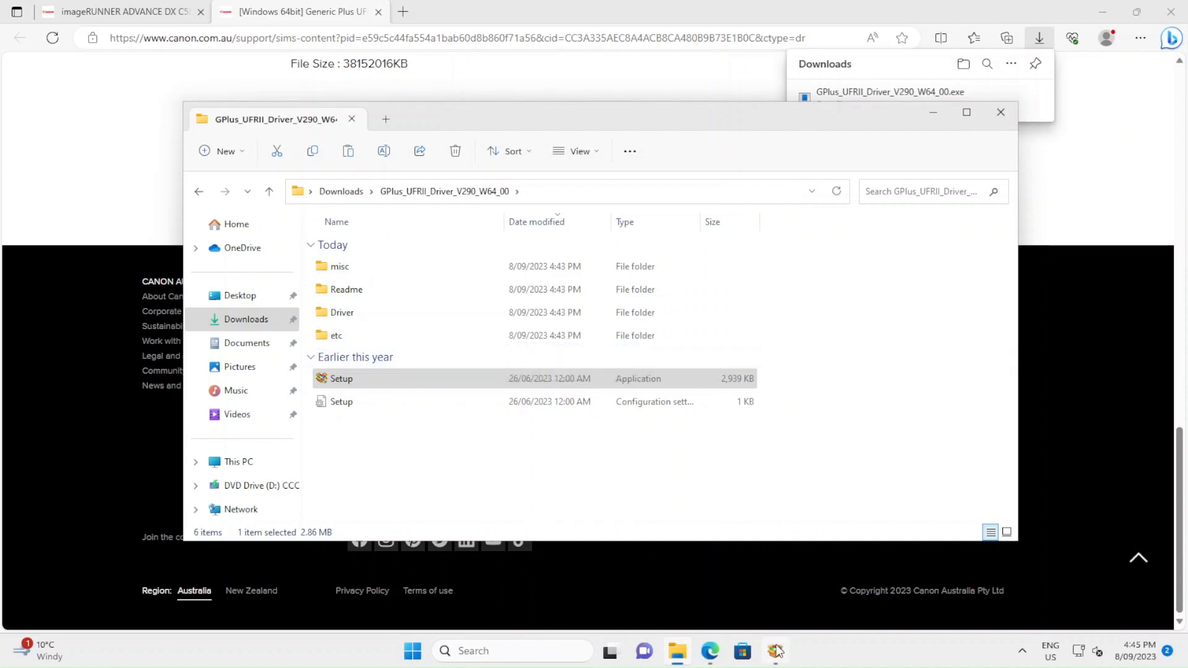
- Exit the finished Generic Plus UFR II setup wizard without restarting the computer
{"action": "double_click", "coordinate": [340, 378]}
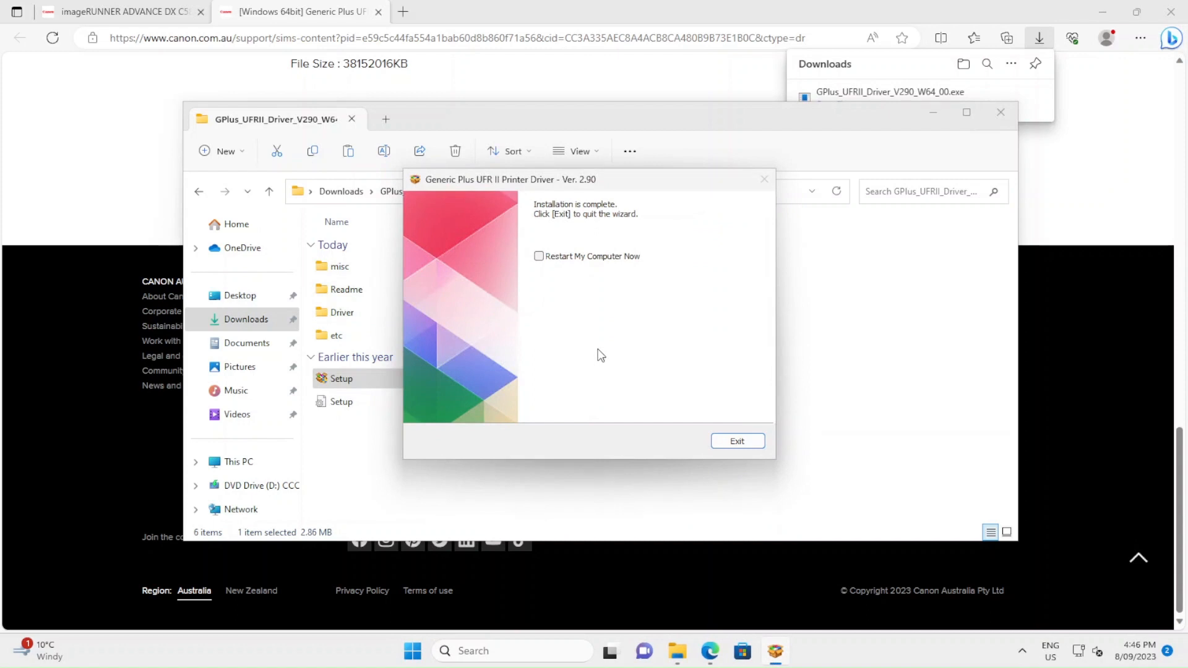
{"action": "mouse_move", "coordinate": [508, 291]}
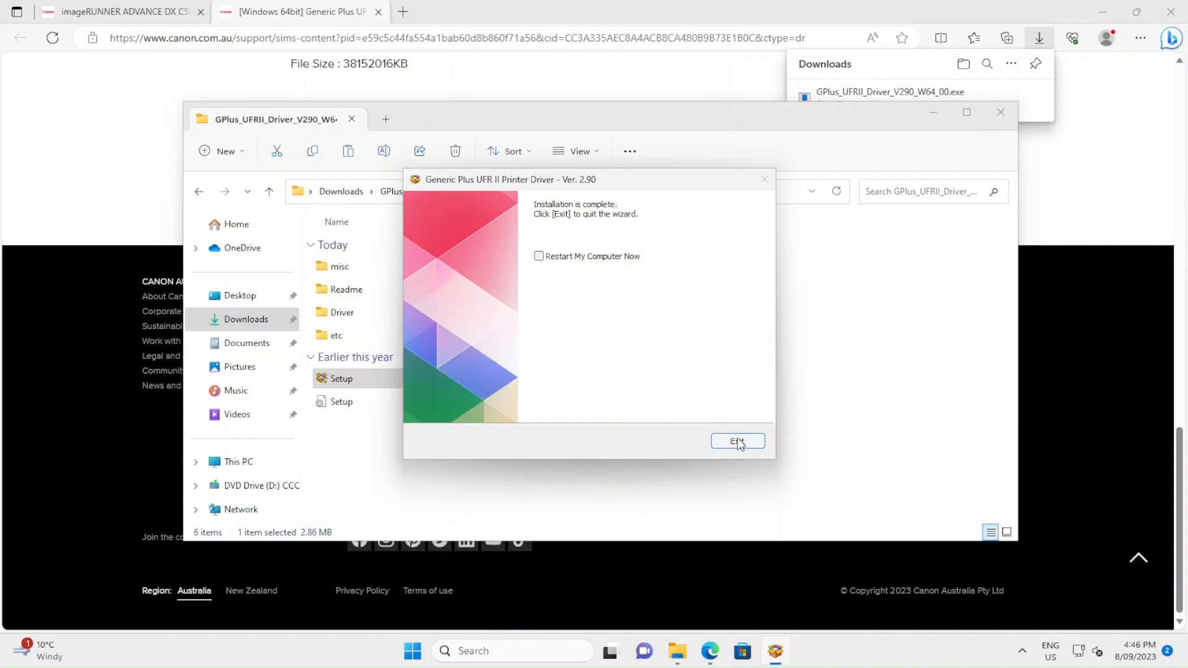
{"action": "left_click", "coordinate": [736, 442]}
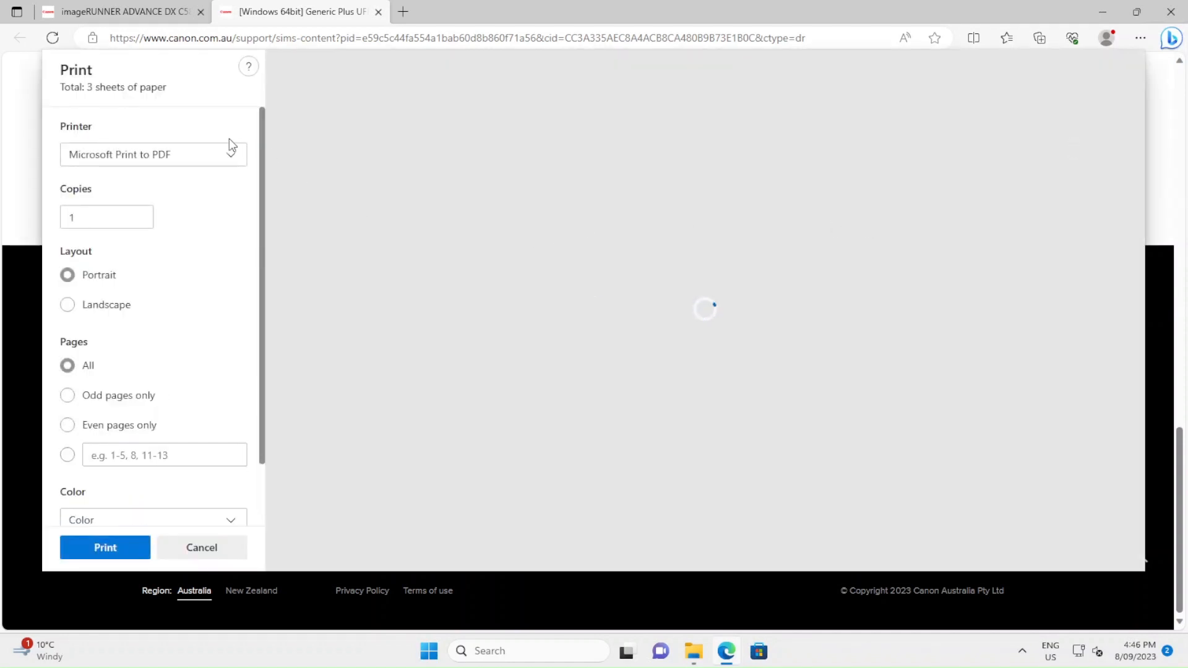
- Choose iR-ADV C357 from the Printer dropdown in Edge's print dialog
{"action": "left_click", "coordinate": [152, 154]}
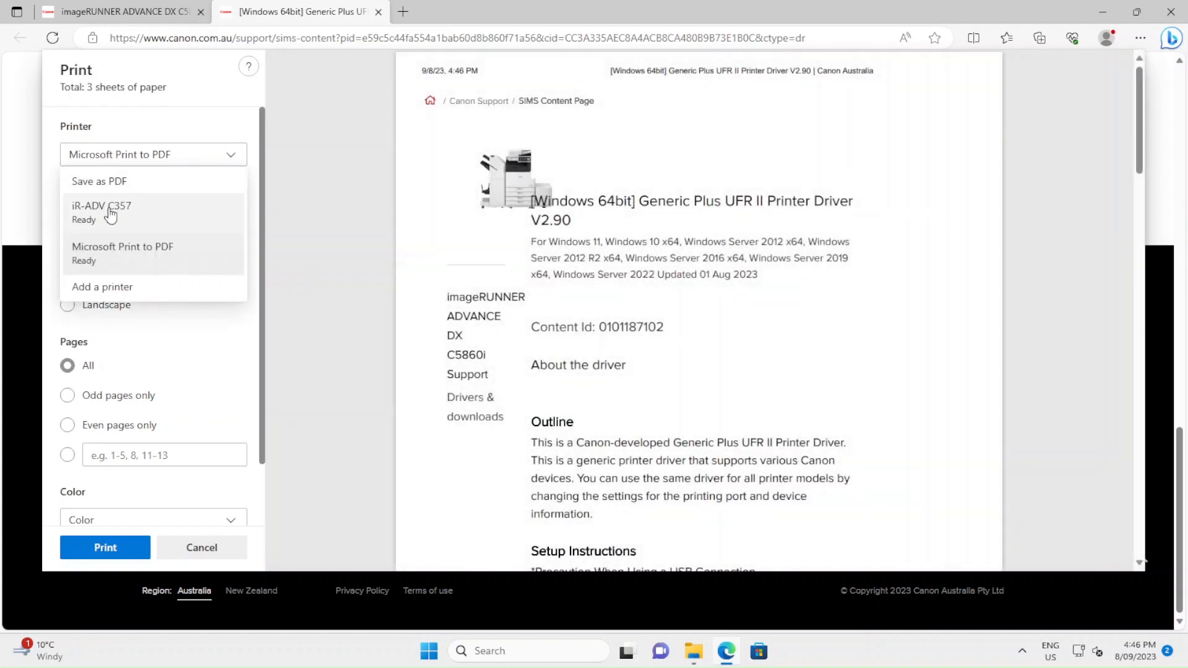
{"action": "left_click", "coordinate": [101, 212]}
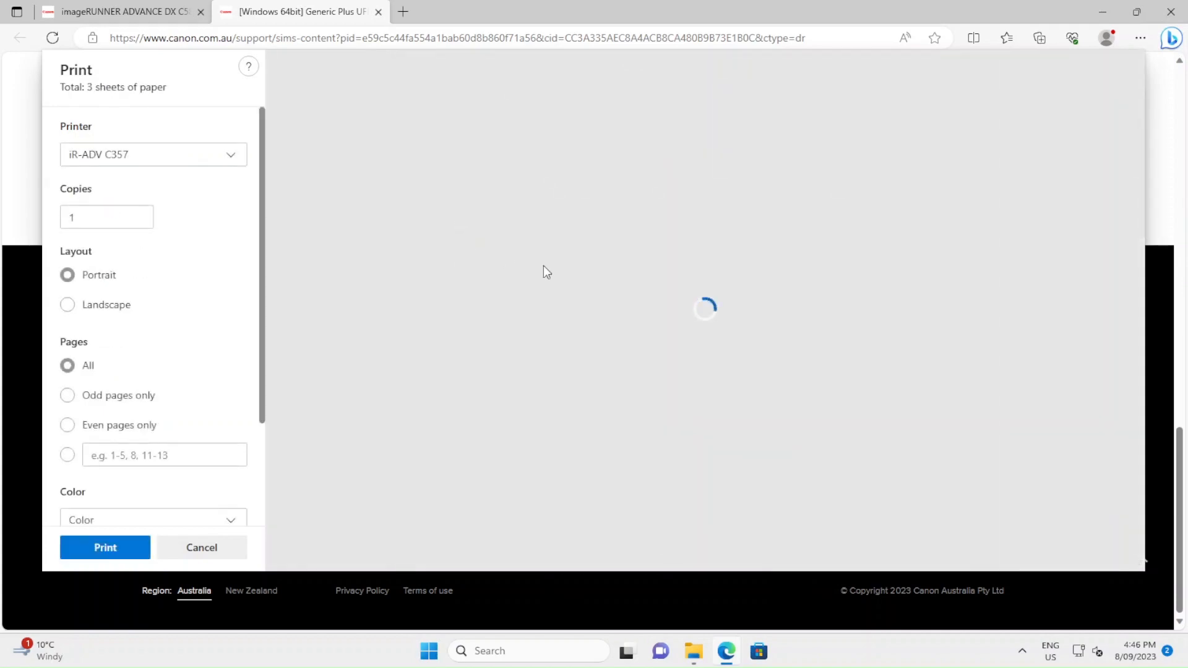